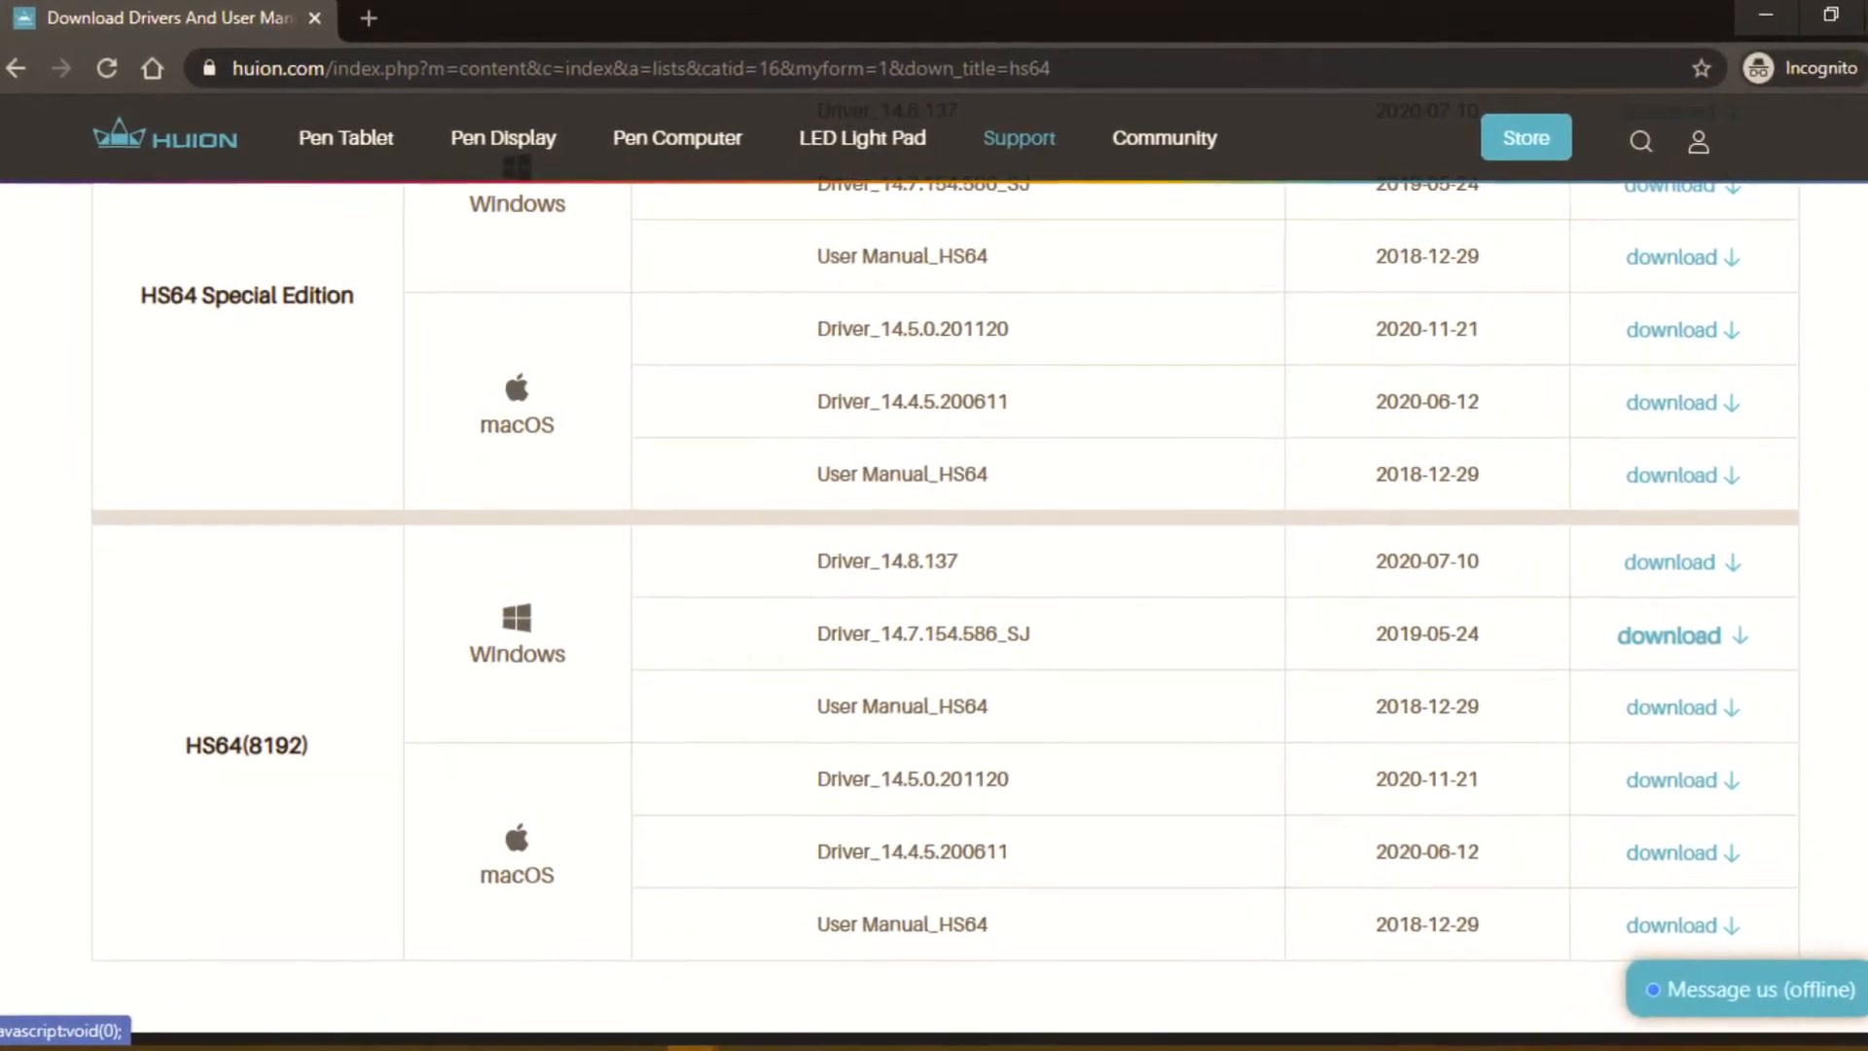
Launch the installed Huion Tablet driver 14.8.166 from the HS64 download page
click(1744, 988)
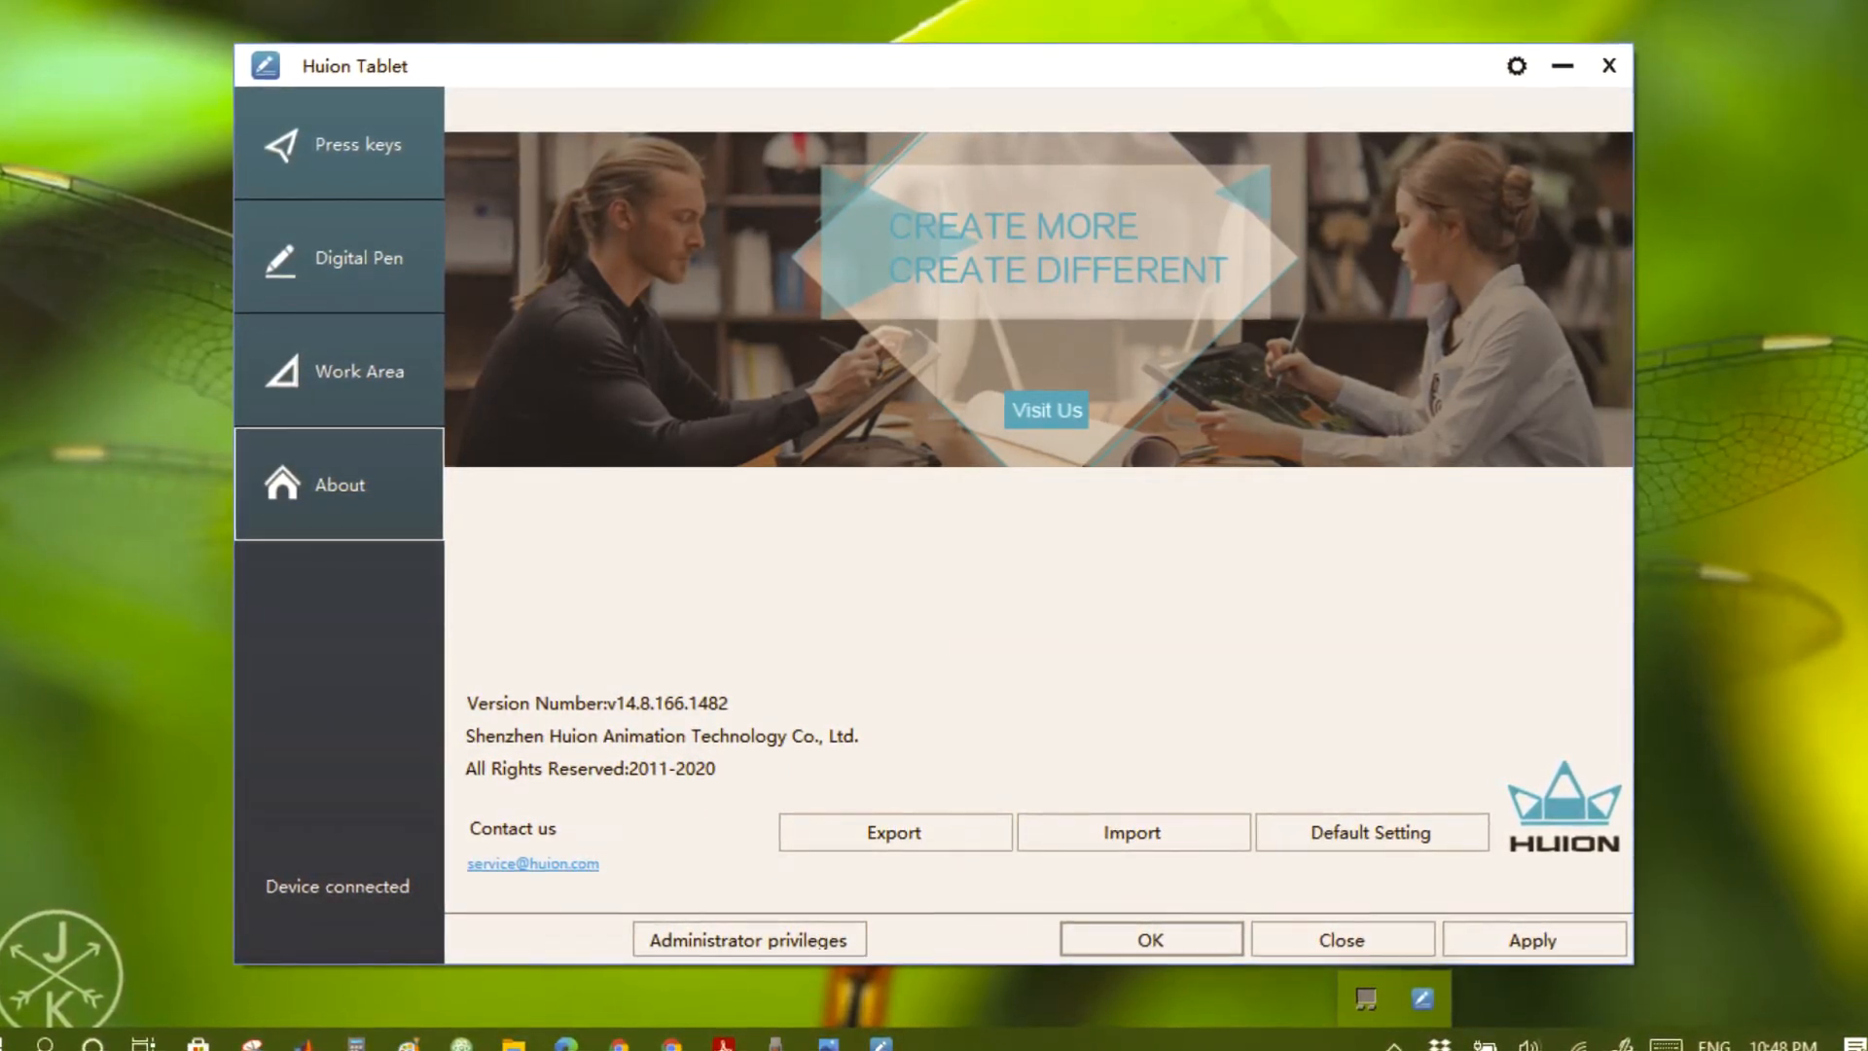
Check the Ctrl+Z press key mapping, then view the pen buttons (Right Button, S)
click(357, 143)
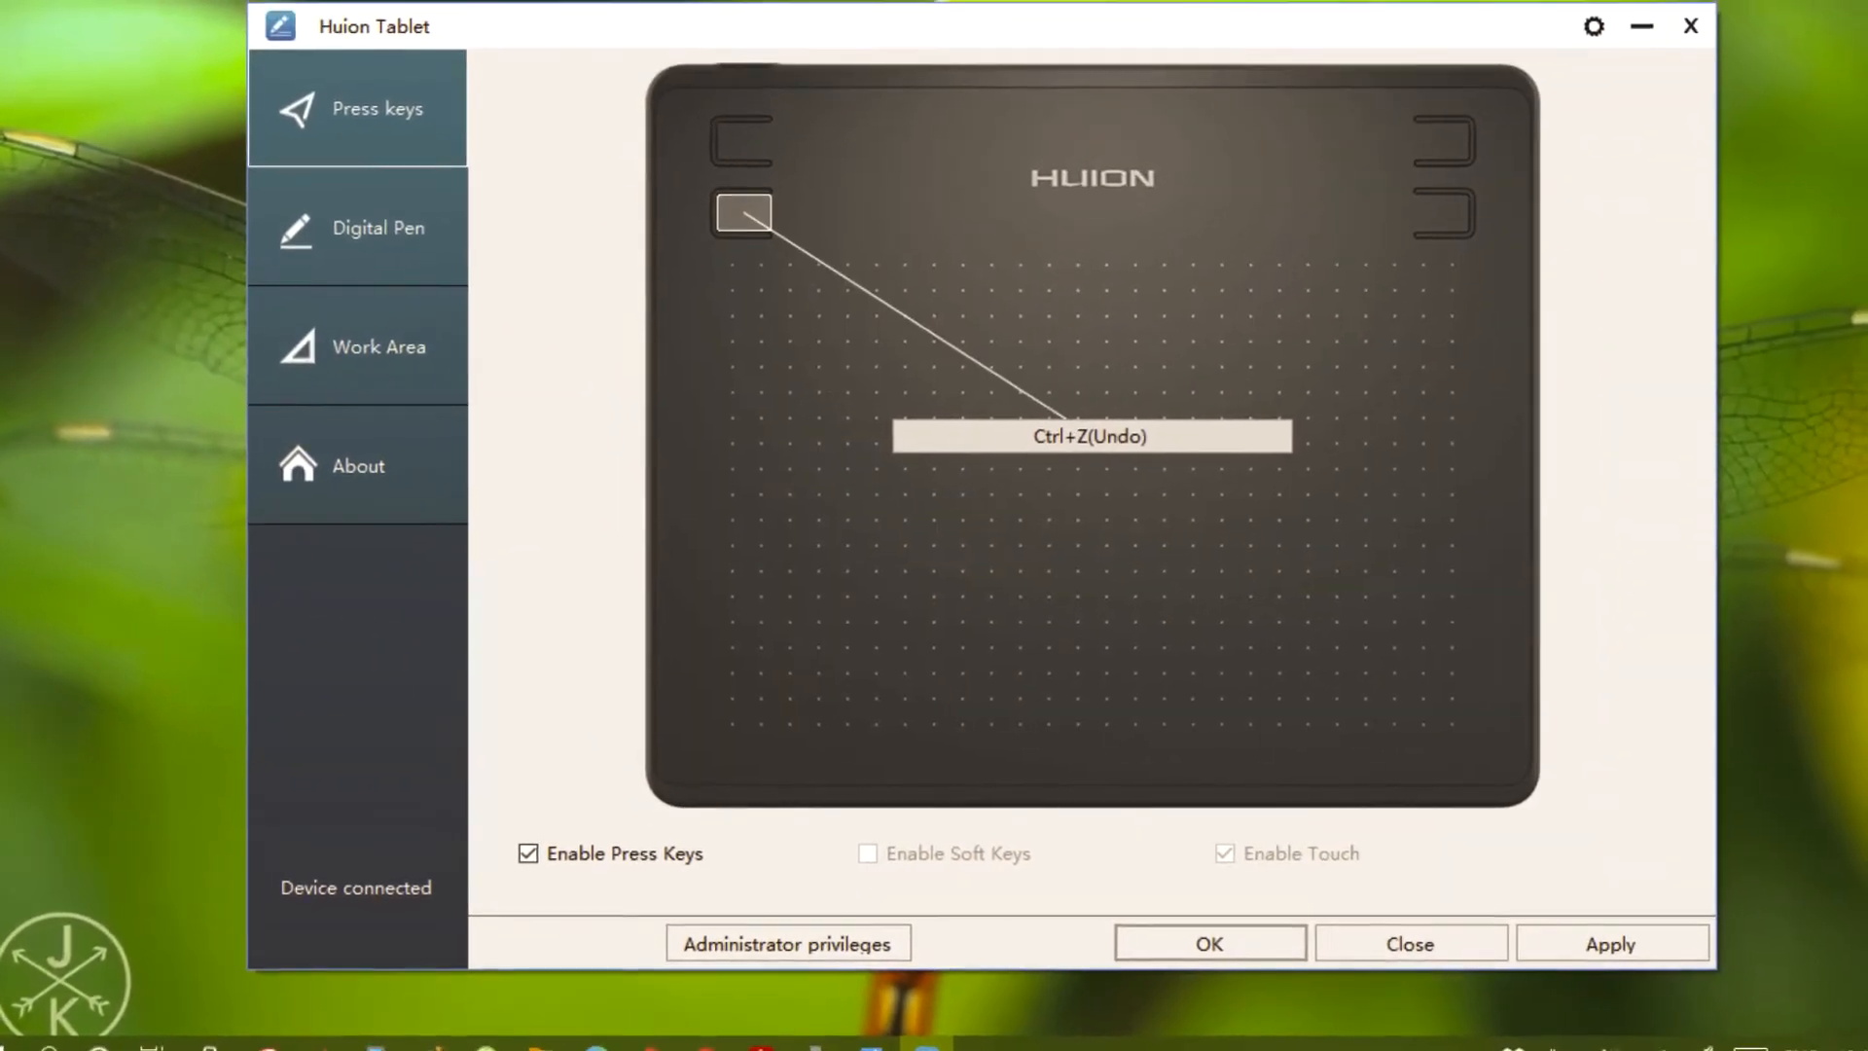
click(379, 227)
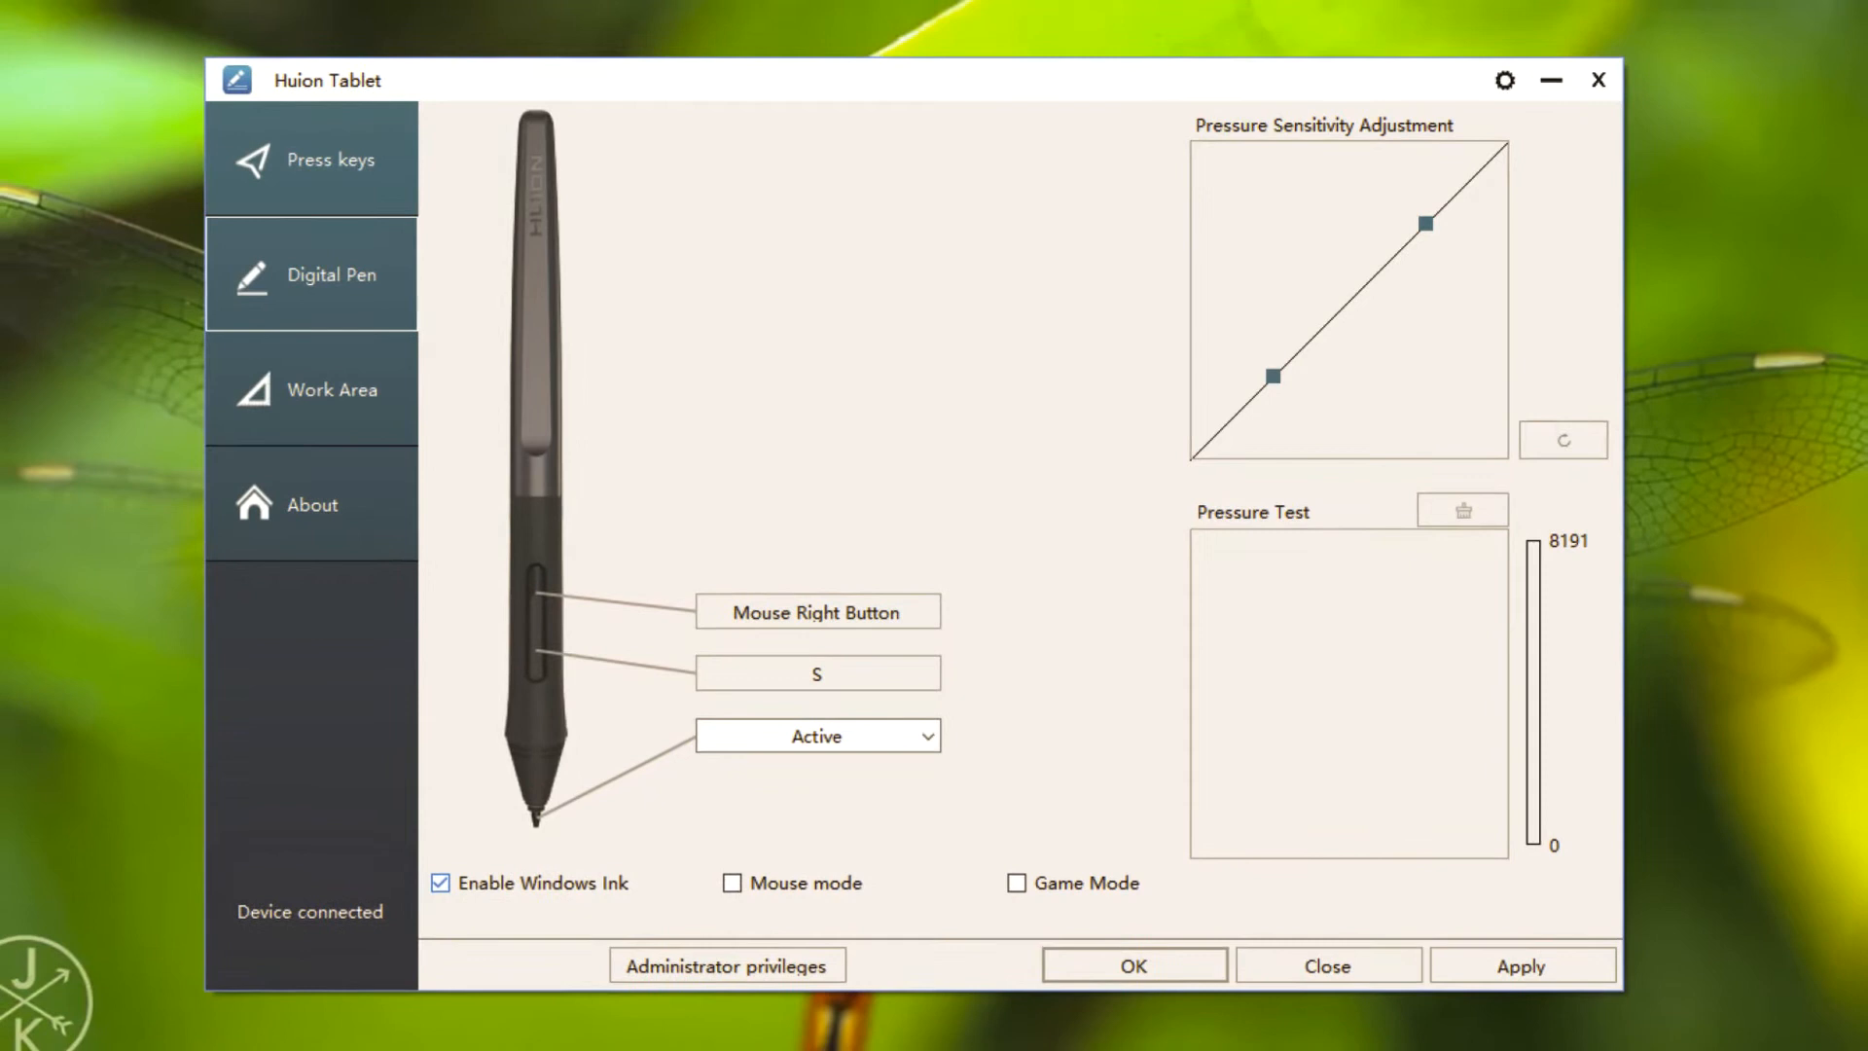
Leave the pen settings for the SketchBook-is-free page in the browser
click(817, 611)
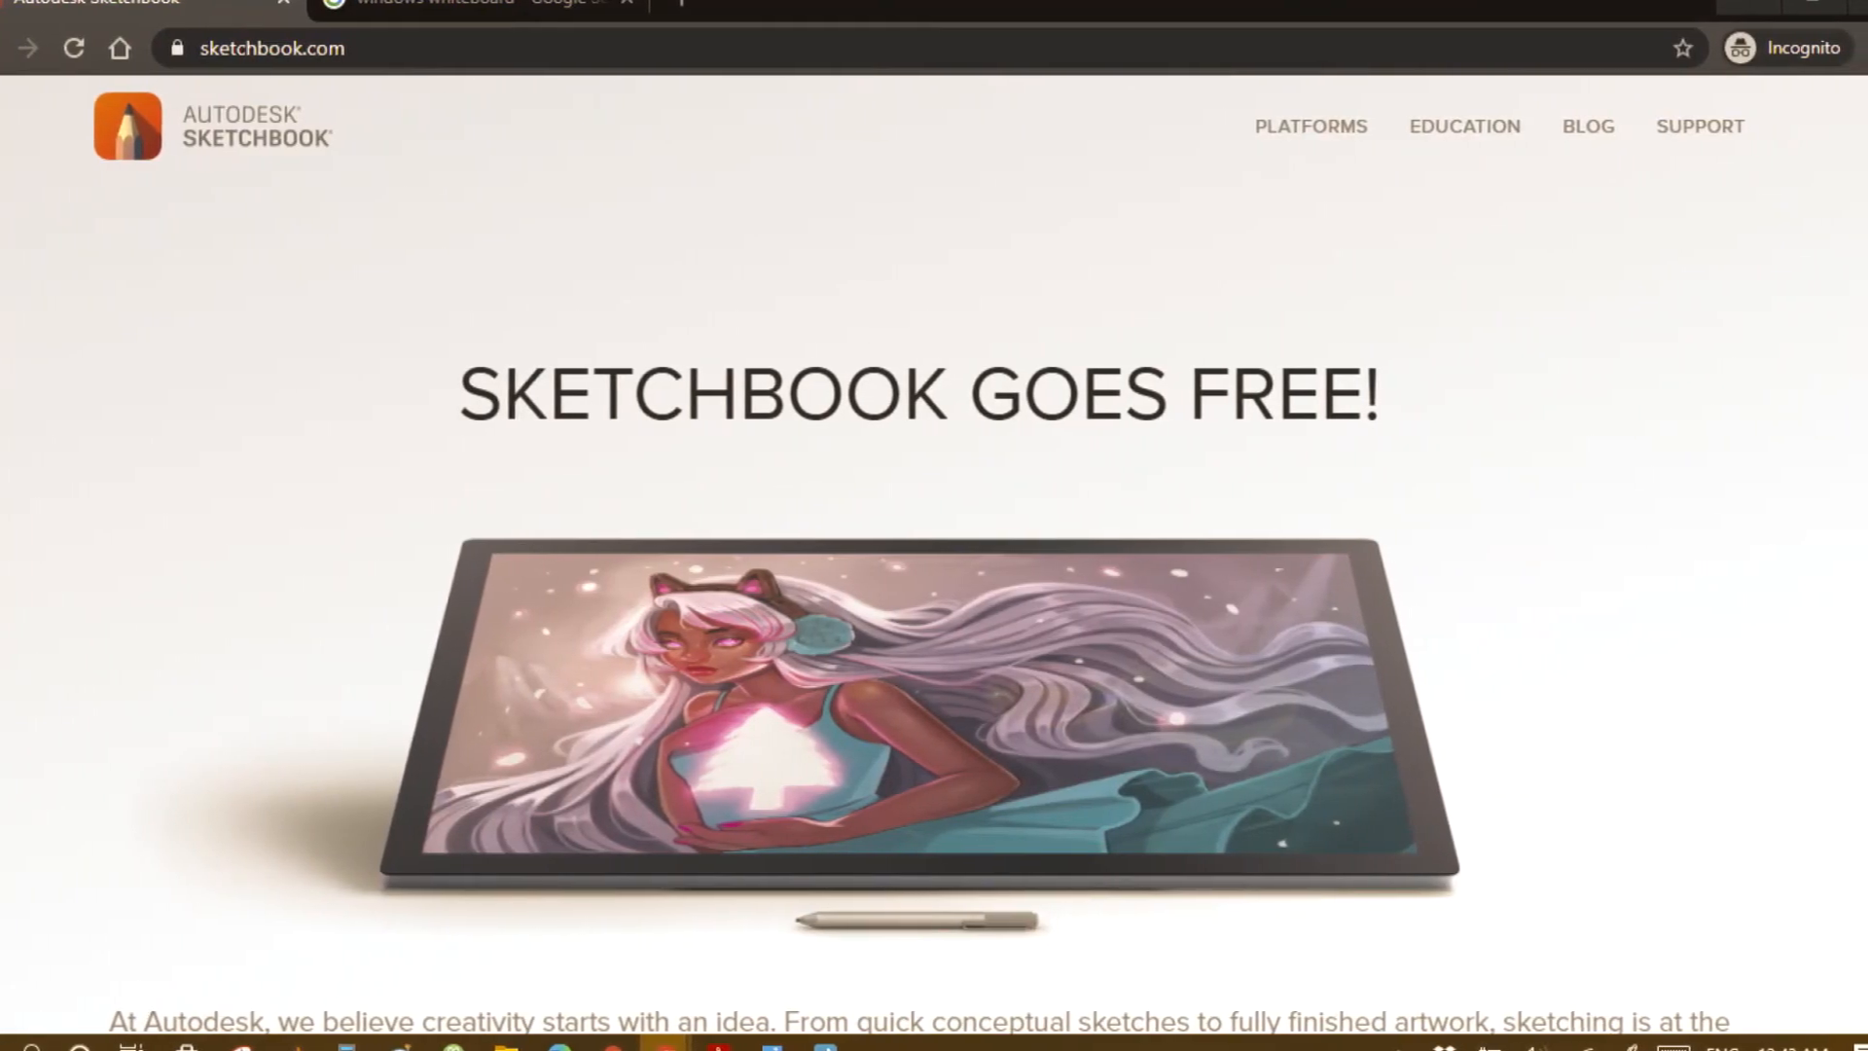
Return to the Huion driver and view the custom work area on the main display
click(476, 4)
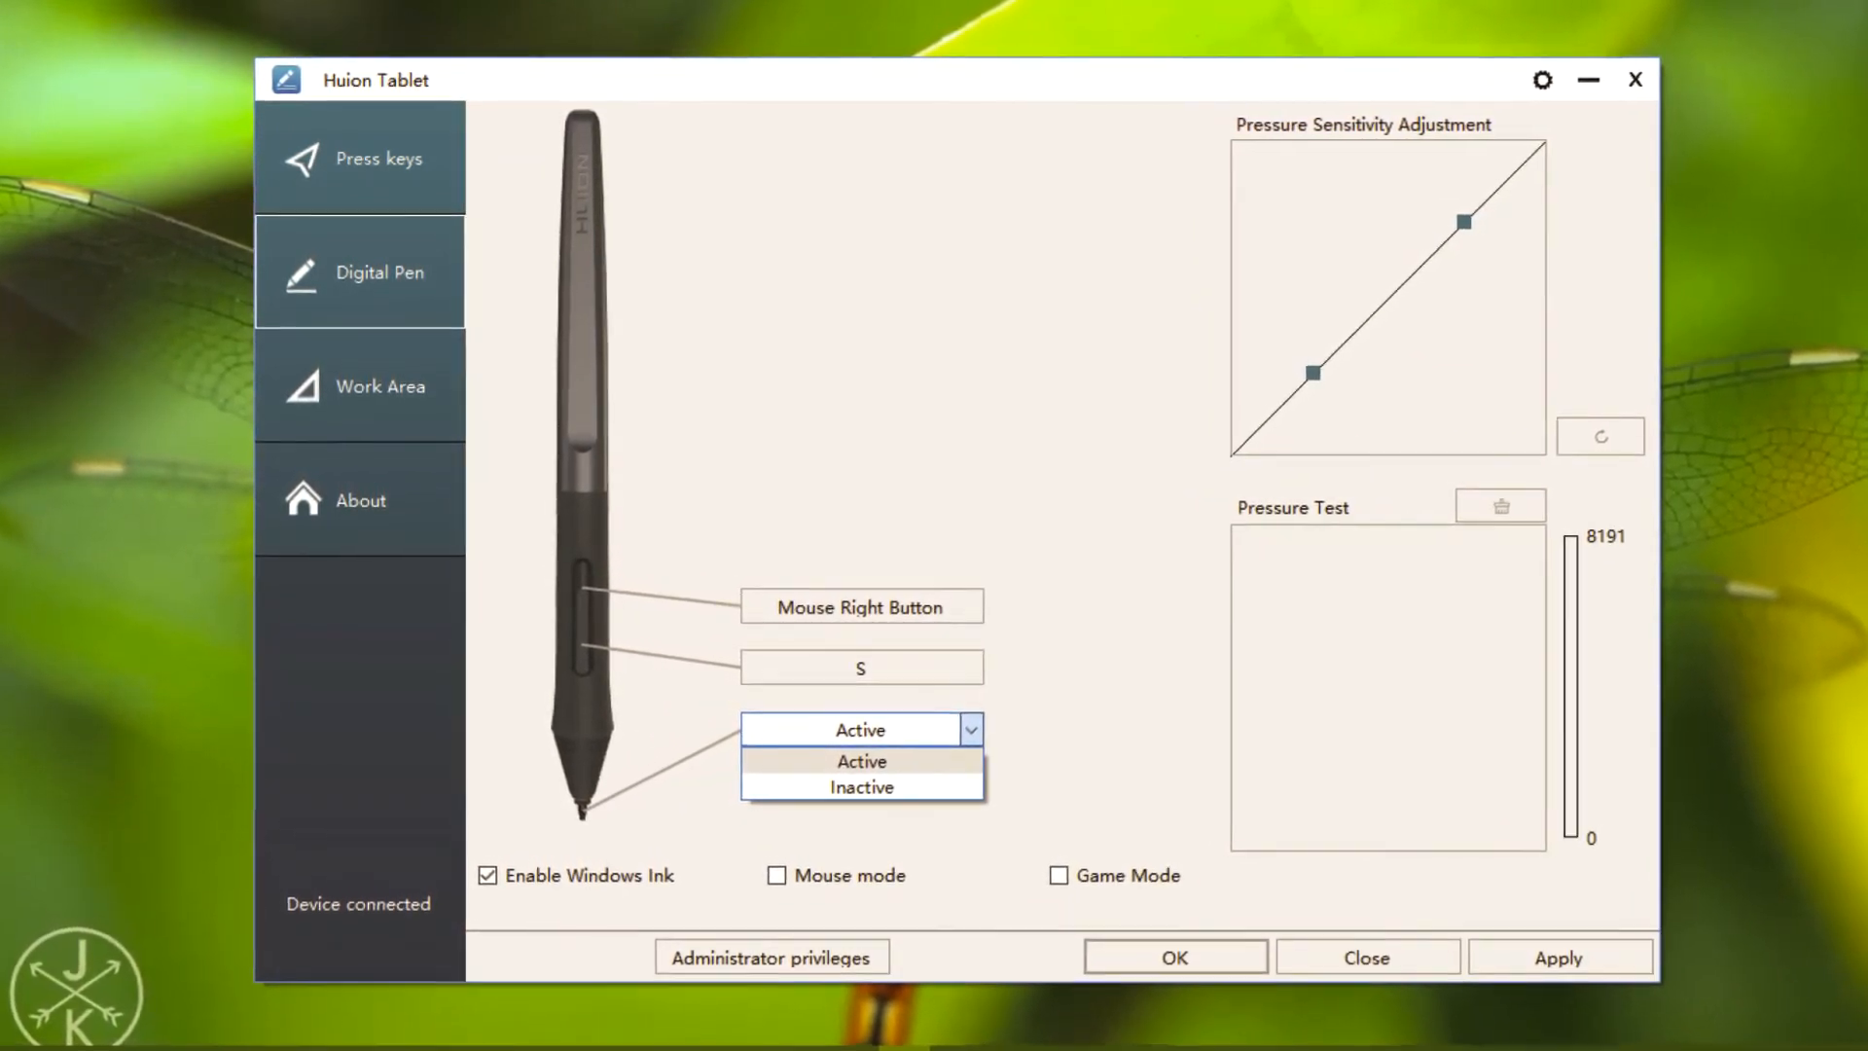
click(378, 376)
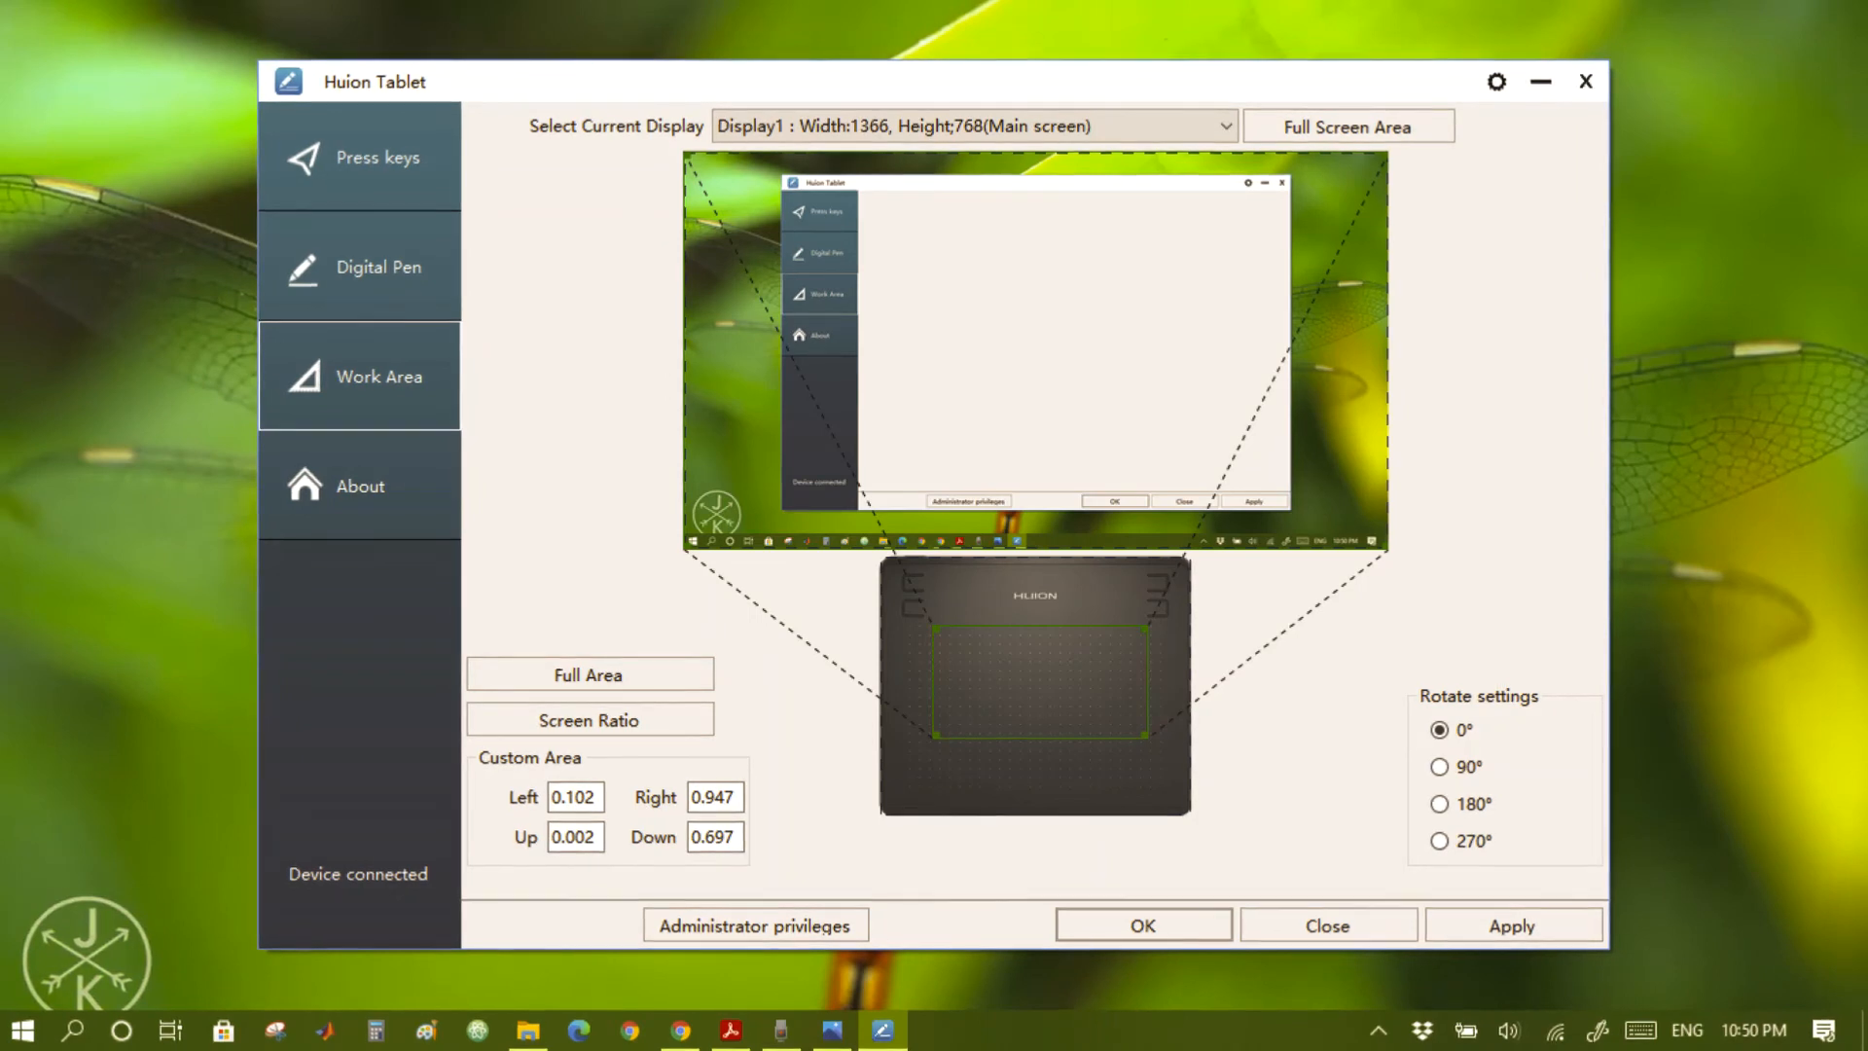